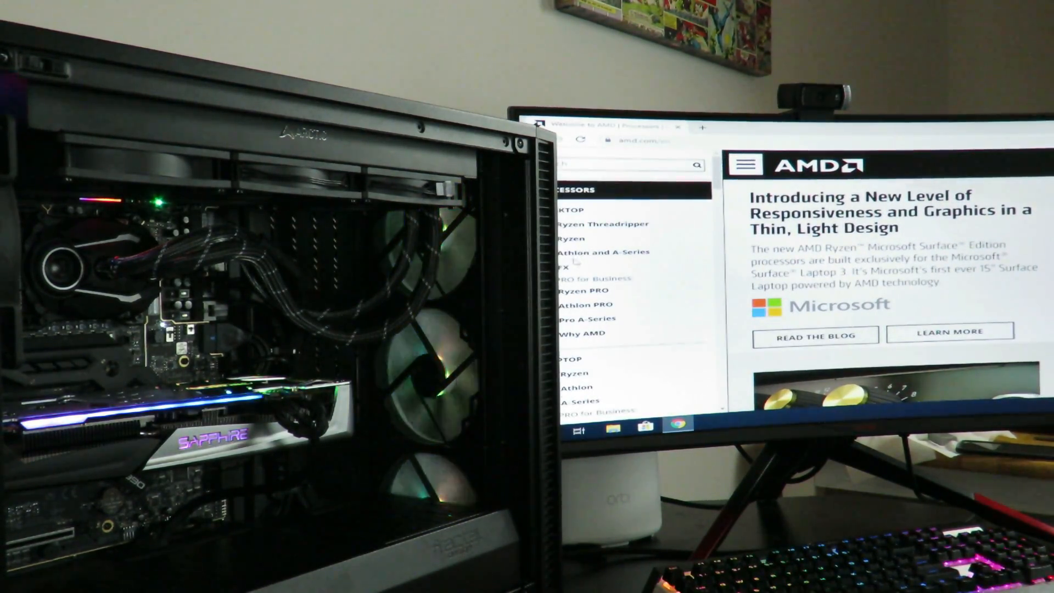
# Reach the Radeon RX 5700 XT drivers, expand Windows 10 64-Bit Edition and dismiss the sign-up popup.
pyautogui.scroll(-3)
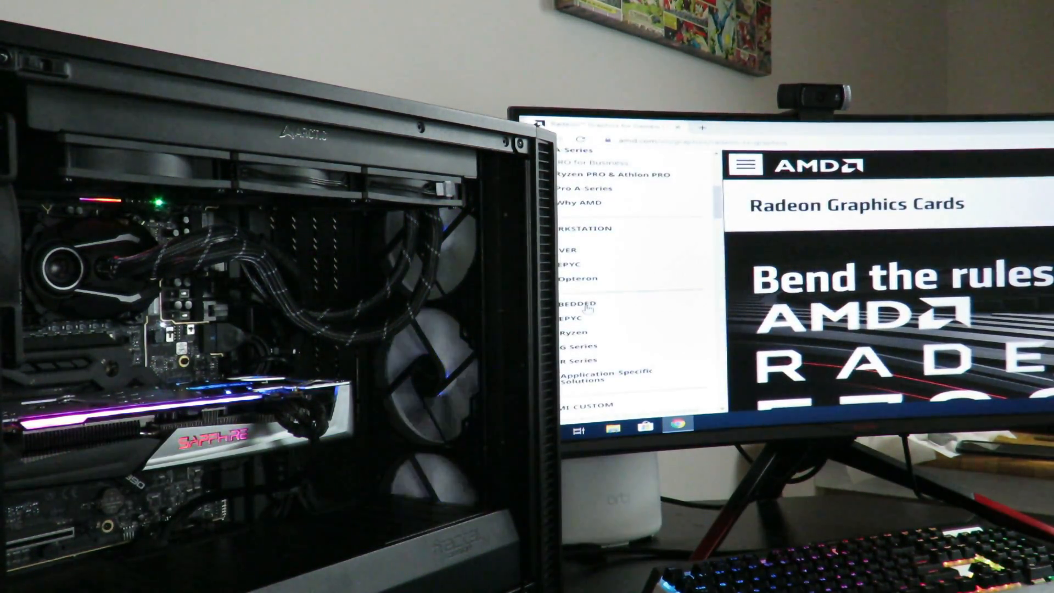
pyautogui.scroll(-3)
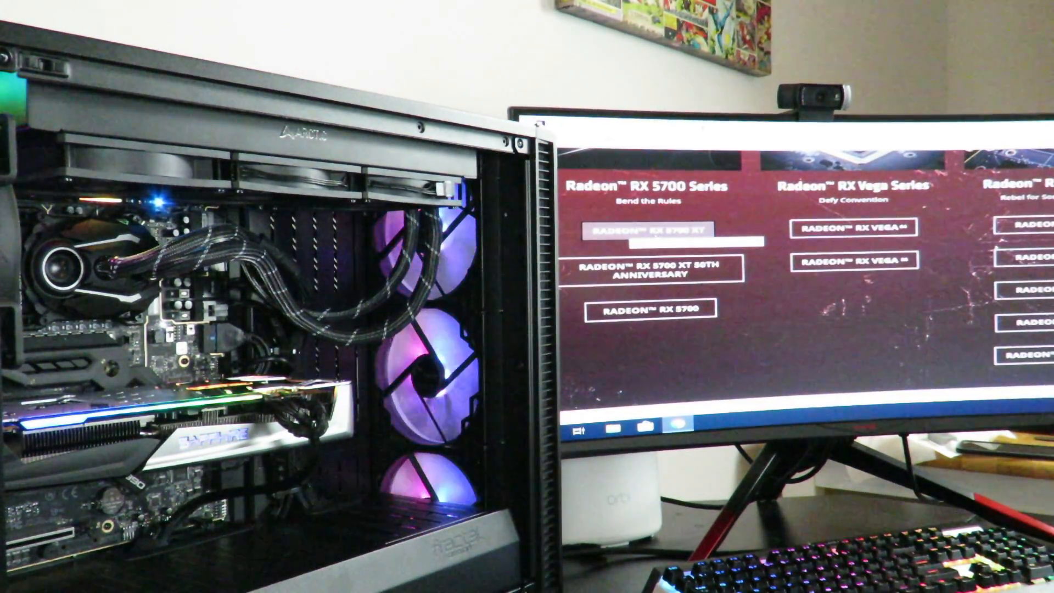
pyautogui.click(643, 227)
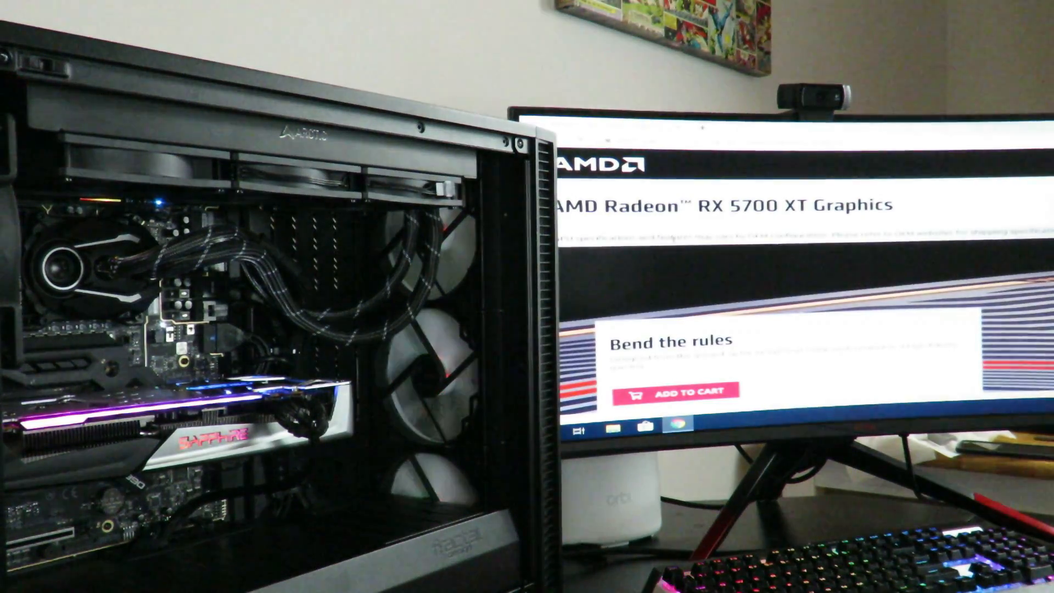
pyautogui.scroll(-3)
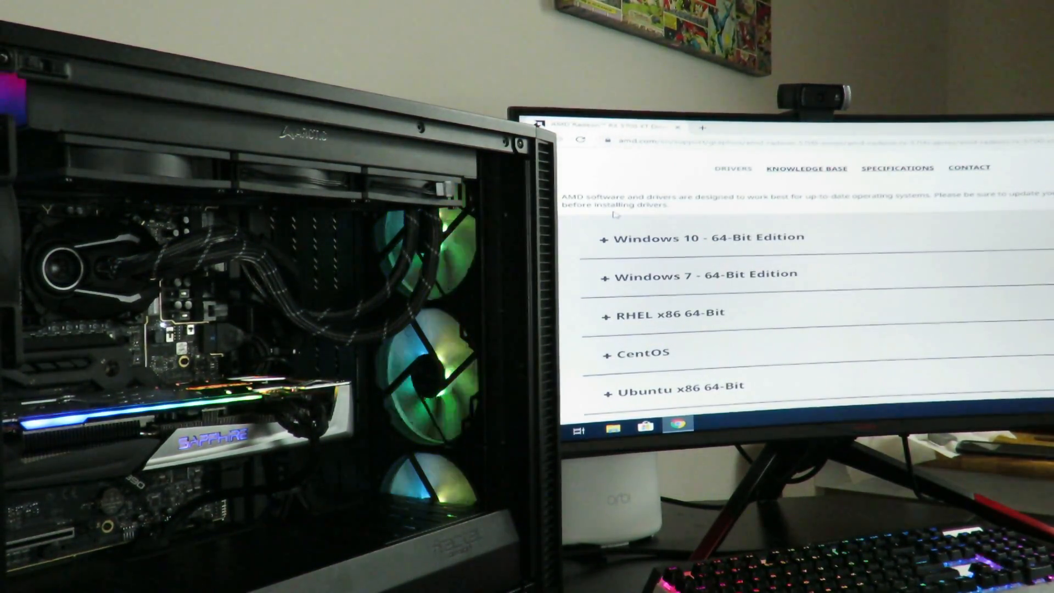
pyautogui.click(700, 238)
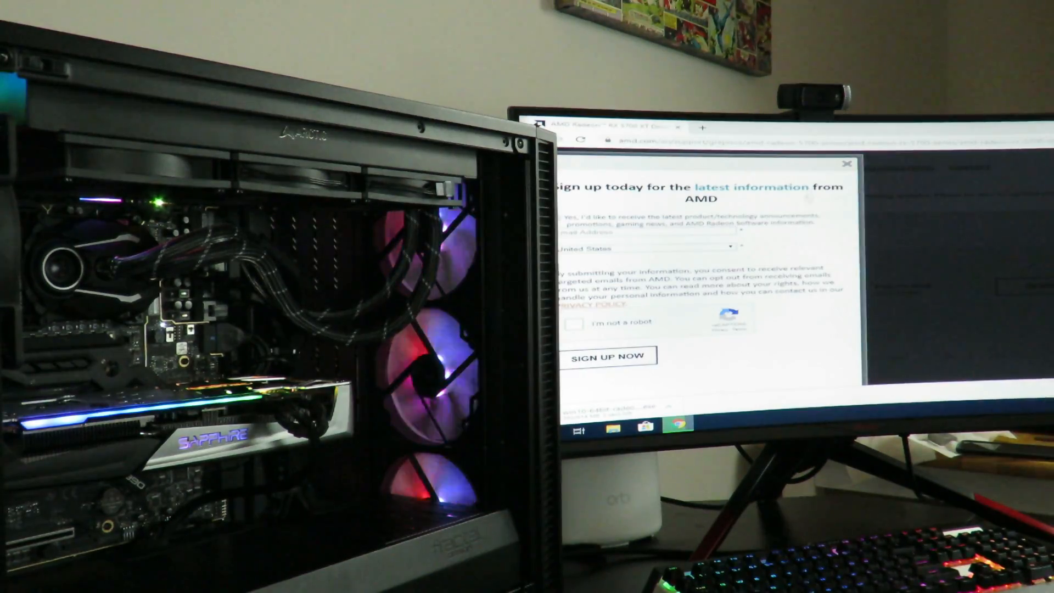
pyautogui.click(845, 165)
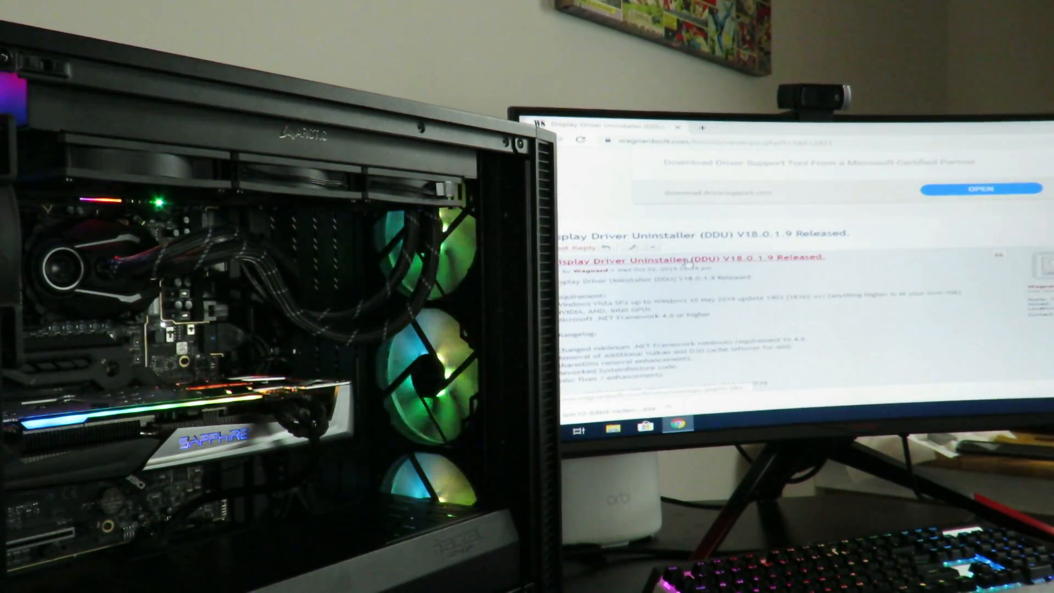
# Scroll the DDU V18.0.1.9 release thread down to the 'Official Download Here' link.
pyautogui.scroll(-3)
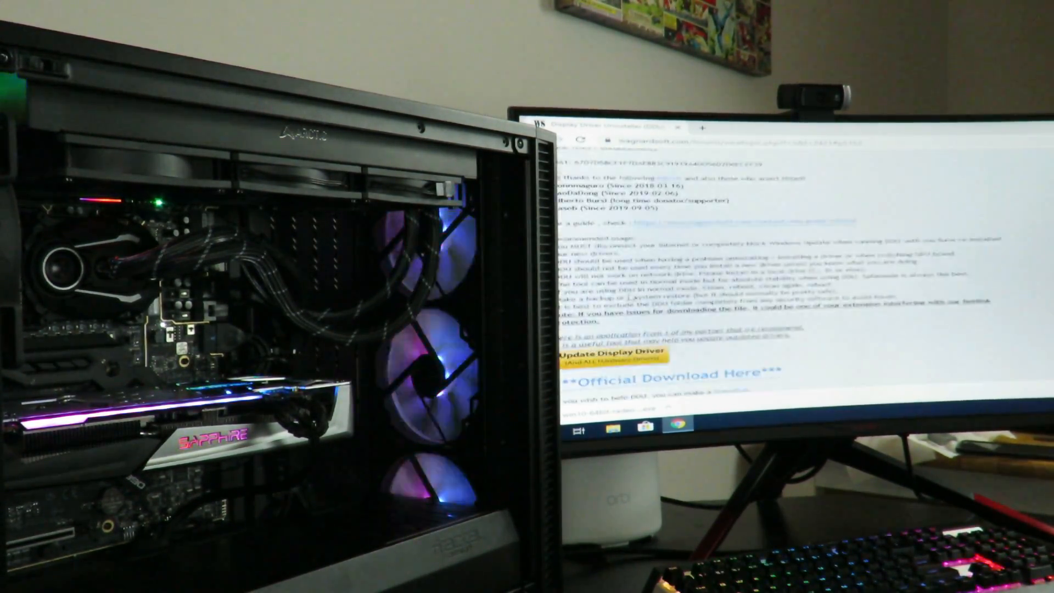
pyautogui.scroll(-3)
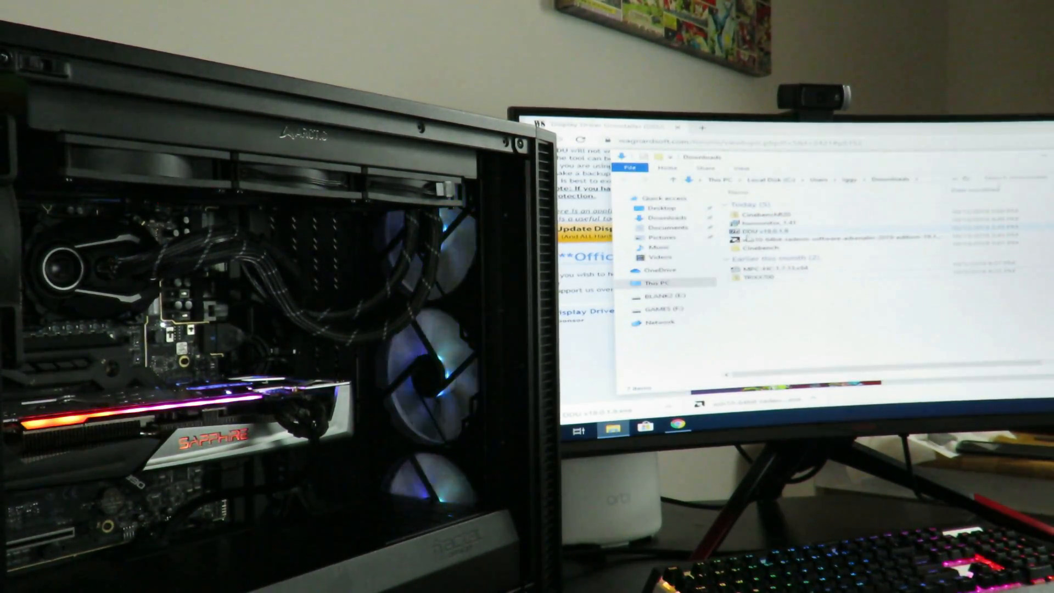
# Run the DDU v18.0.1.9 package from the Downloads folder.
pyautogui.click(754, 235)
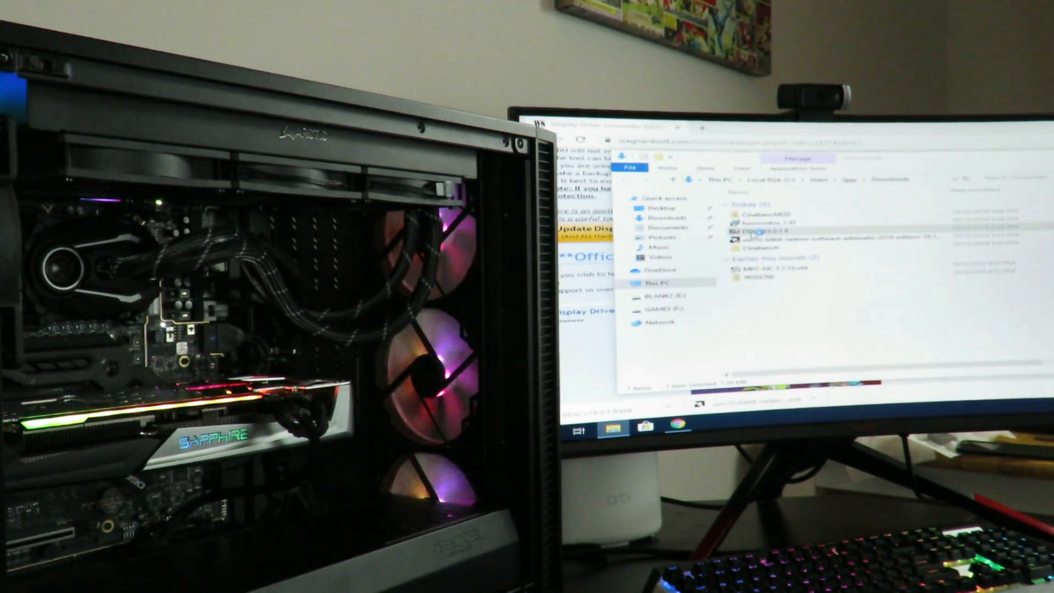
pyautogui.doubleClick(754, 232)
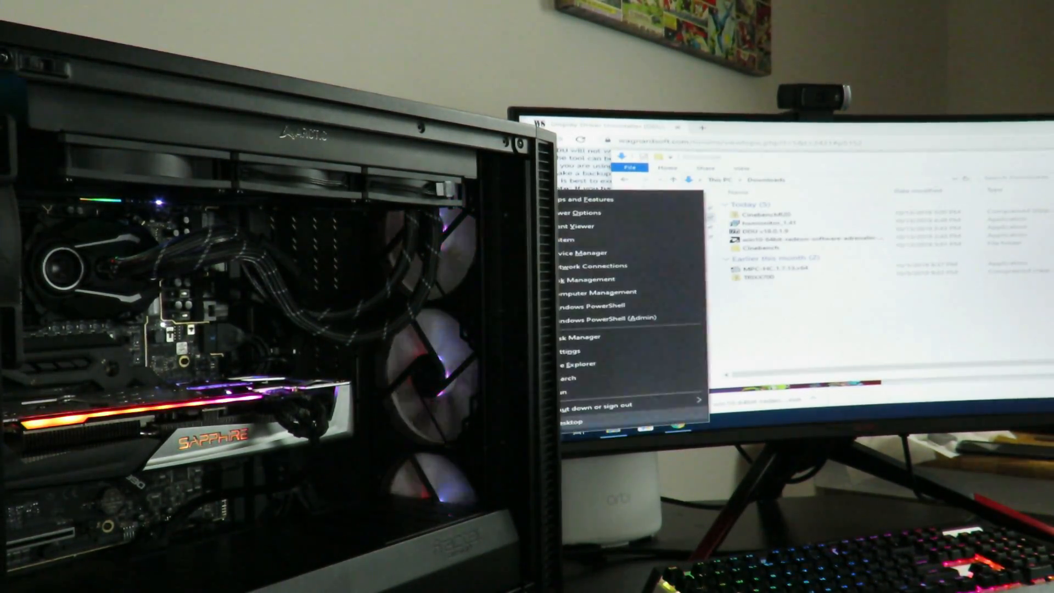
# Restart the PC from the power menu into the recovery Advanced options screen.
pyautogui.click(595, 404)
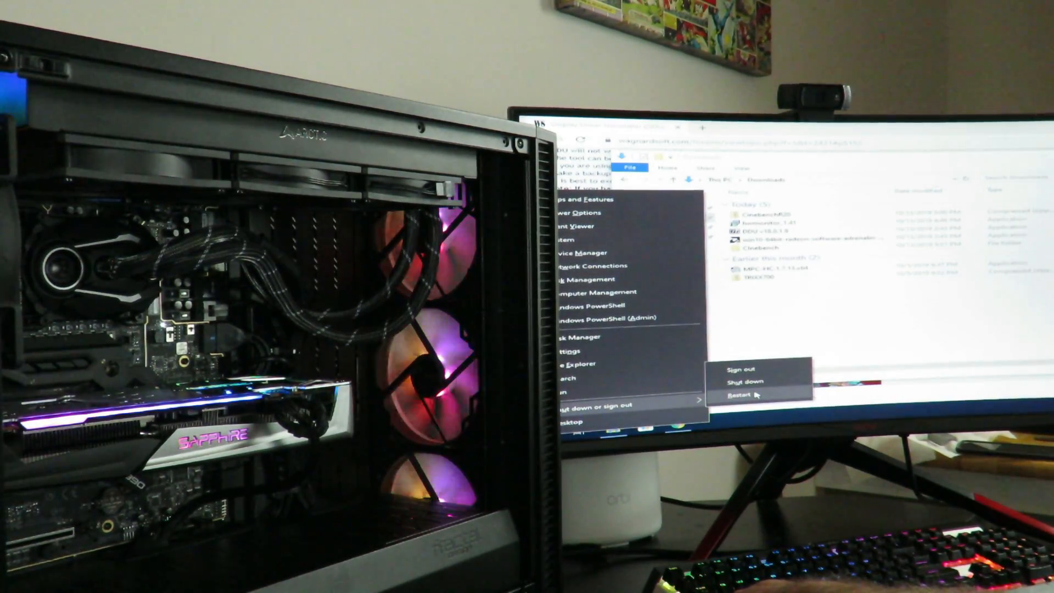
pyautogui.click(738, 395)
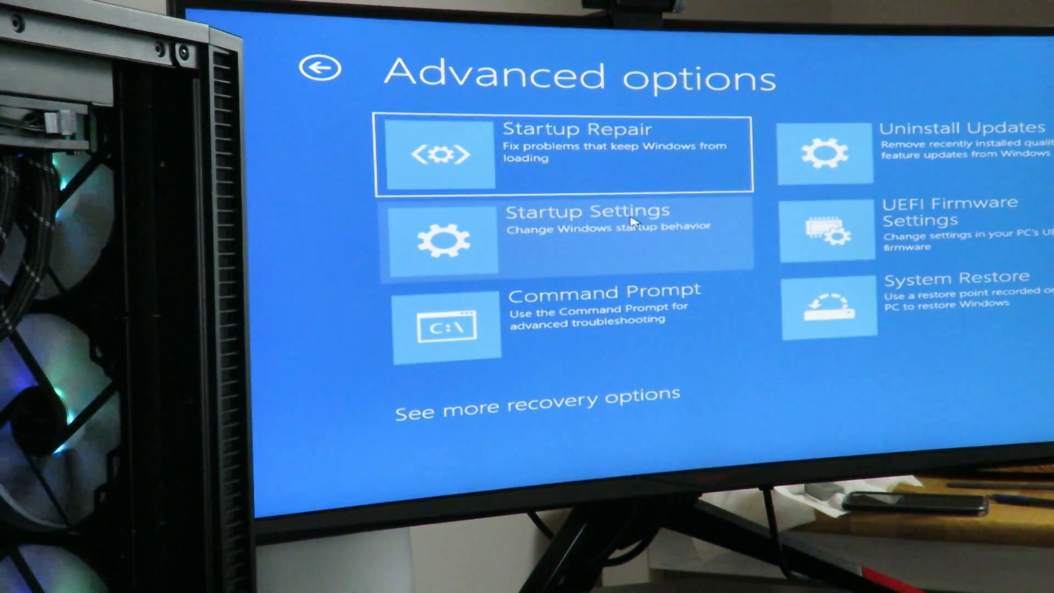
# Boot into Safe Mode via Startup Settings and launch Display Driver Uninstaller from C:\DDU\DDU v18.0.1.9.
pyautogui.click(558, 238)
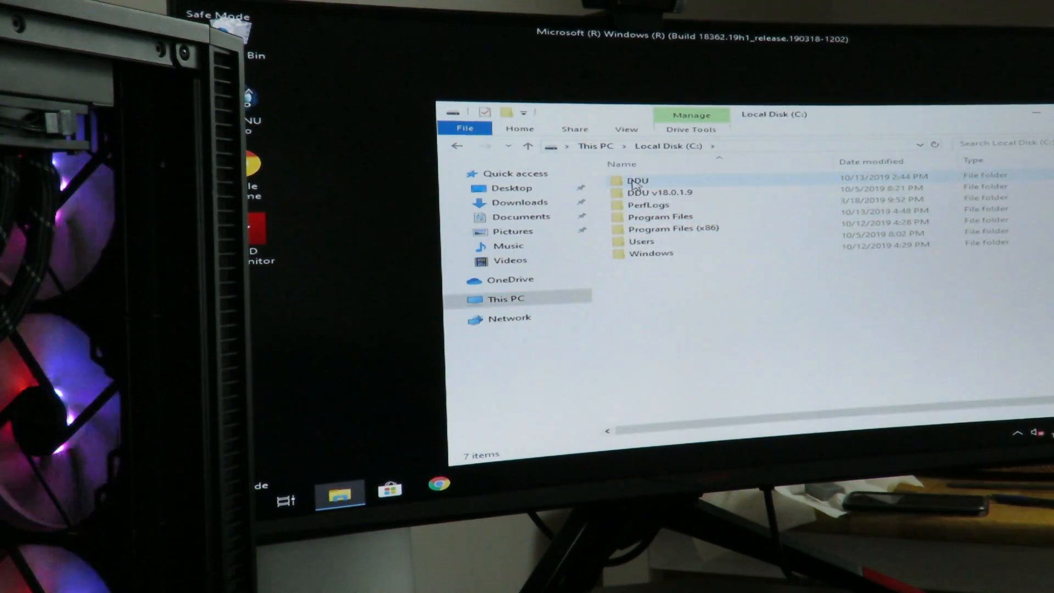
pyautogui.doubleClick(637, 180)
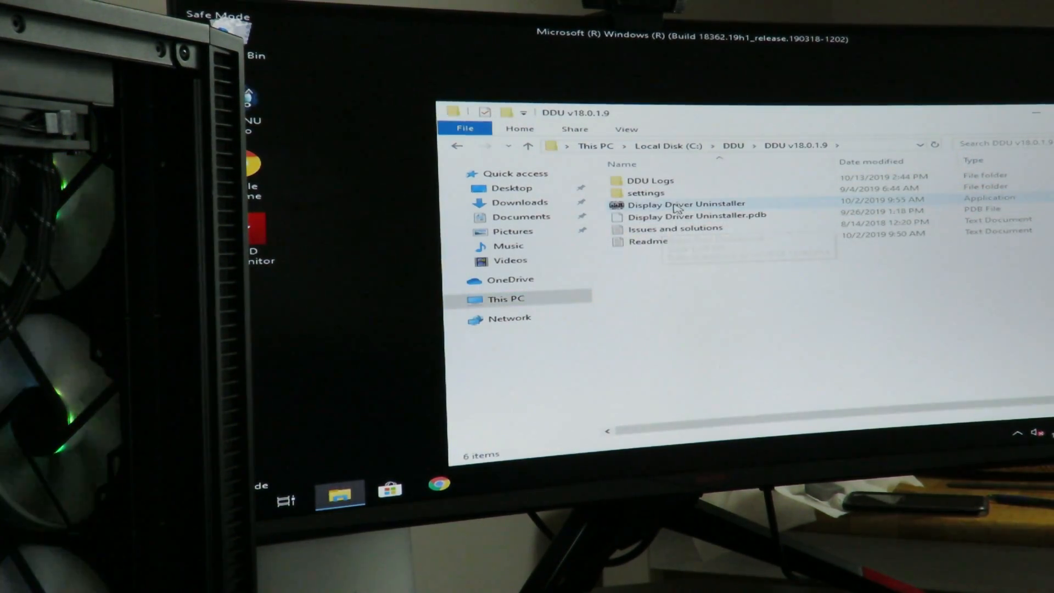
pyautogui.moveTo(679, 204)
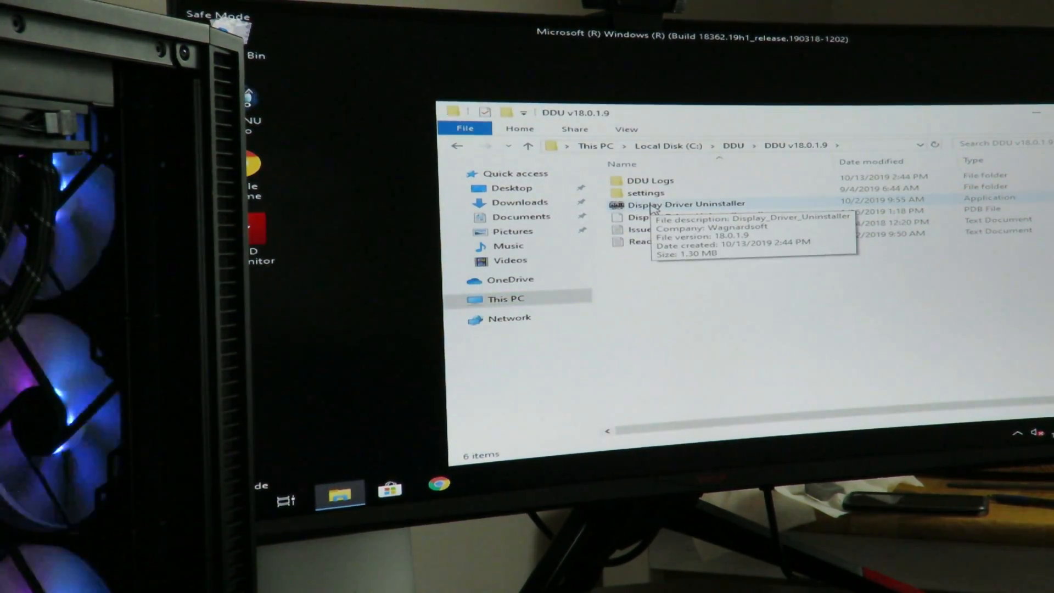
pyautogui.click(683, 204)
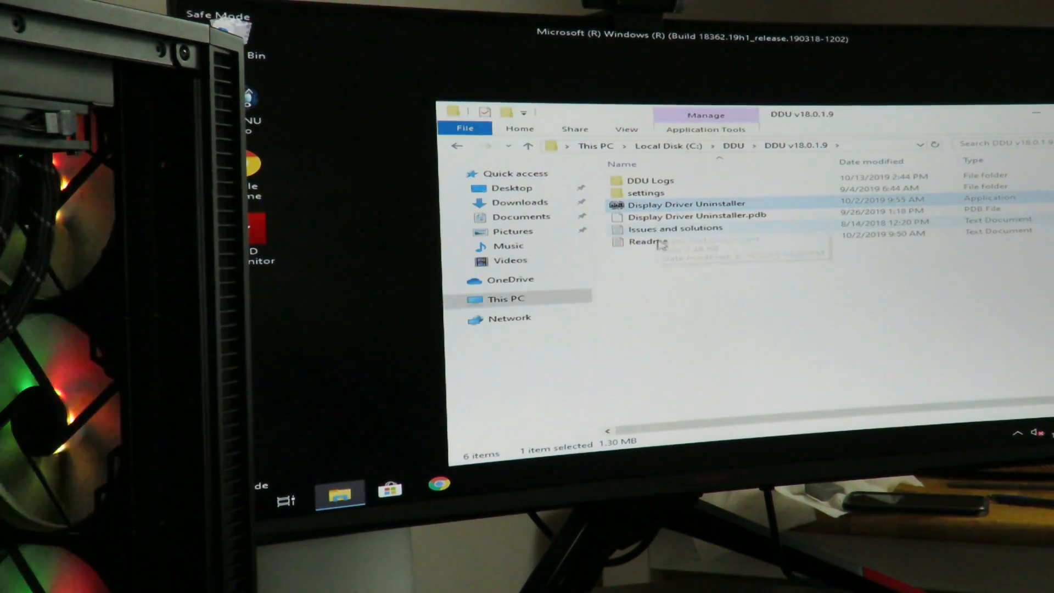
pyautogui.doubleClick(685, 204)
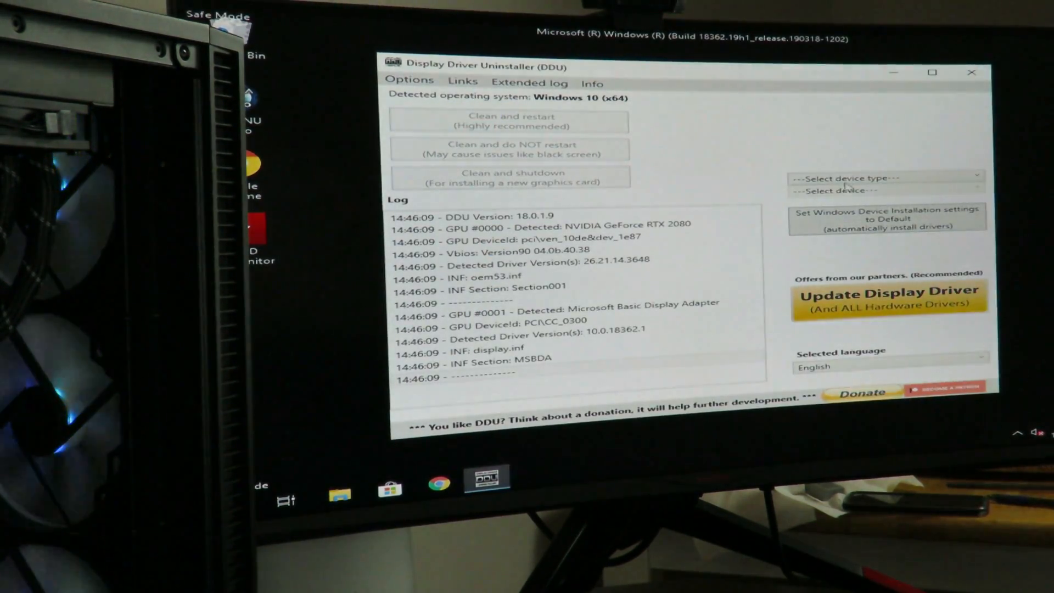
# Clean-remove the NVIDIA GPU drivers without restarting and answer No to the exit prompt.
pyautogui.click(884, 178)
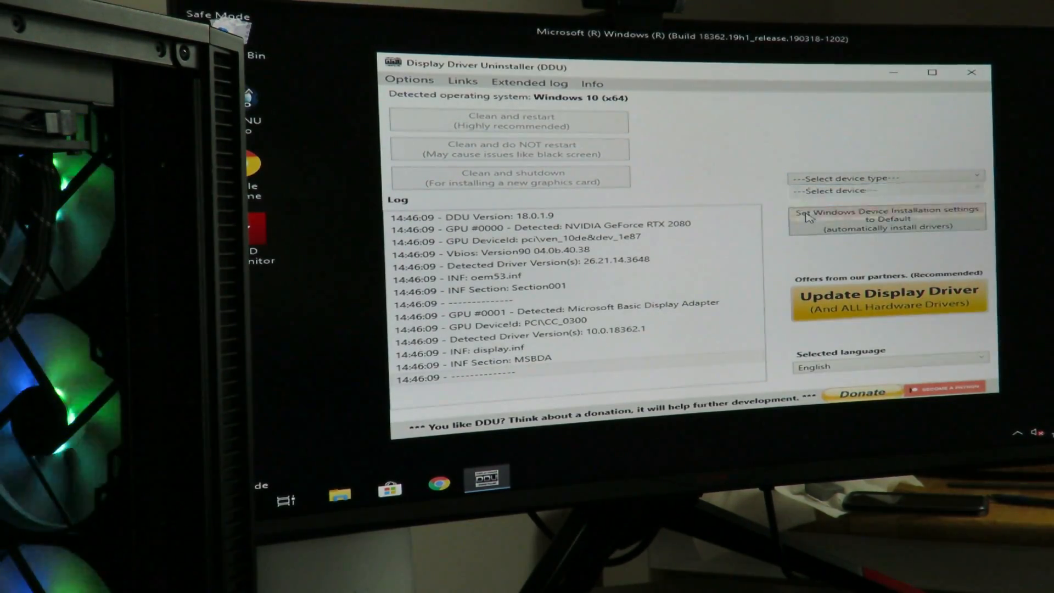
pyautogui.click(884, 178)
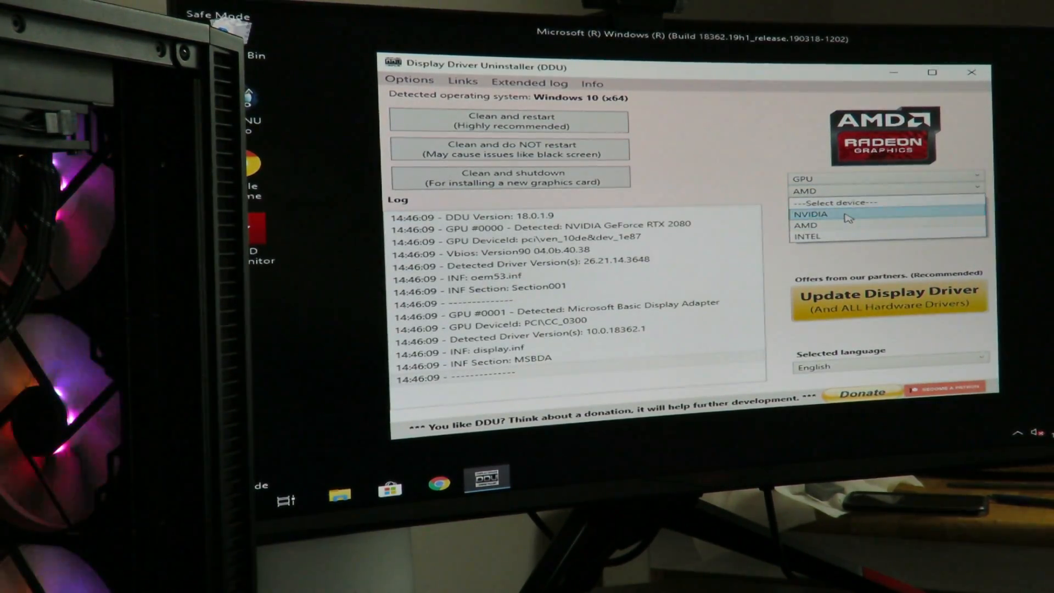
pyautogui.click(813, 214)
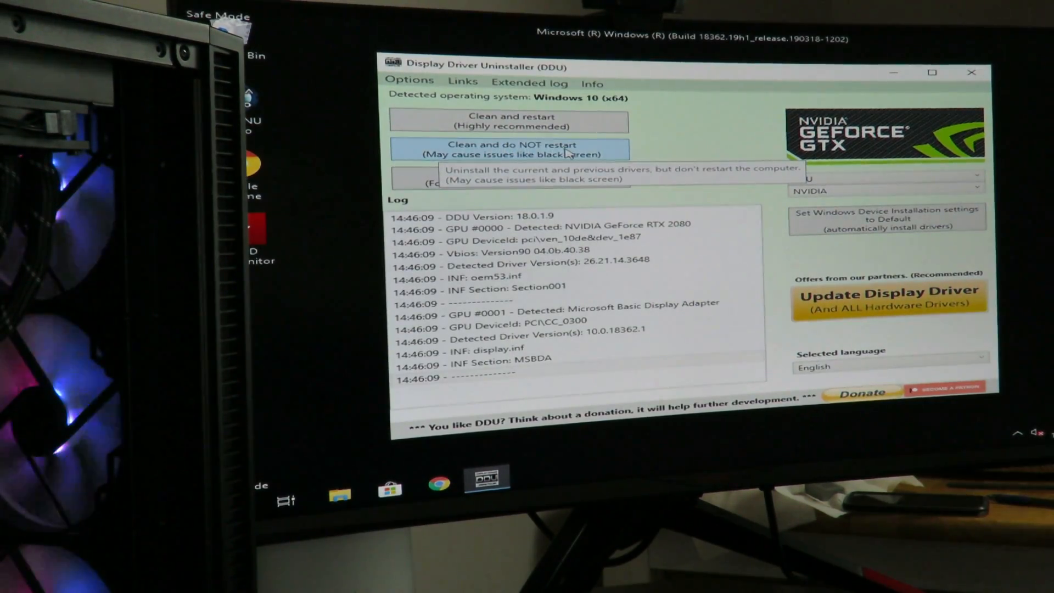
pyautogui.click(511, 148)
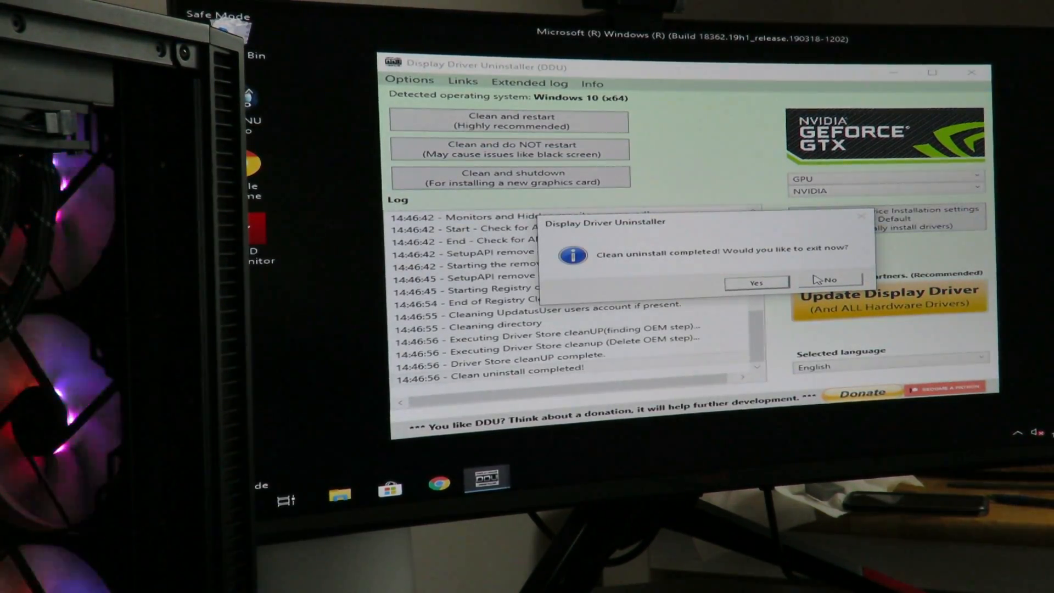
pyautogui.click(832, 280)
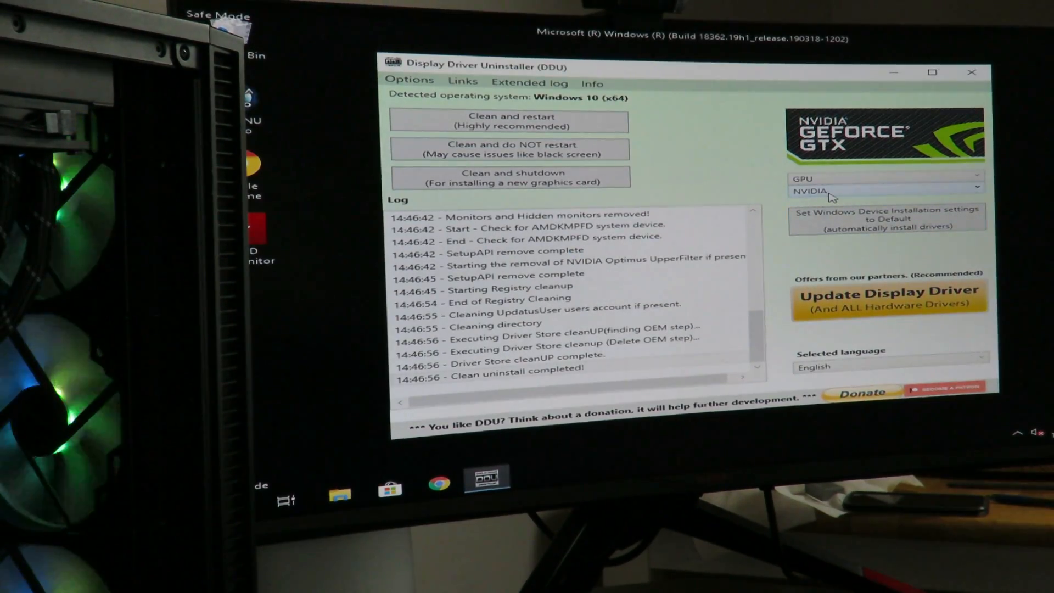
# Select AMD as the GPU type, review the Options, and run 'Clean and do NOT restart'.
pyautogui.click(885, 190)
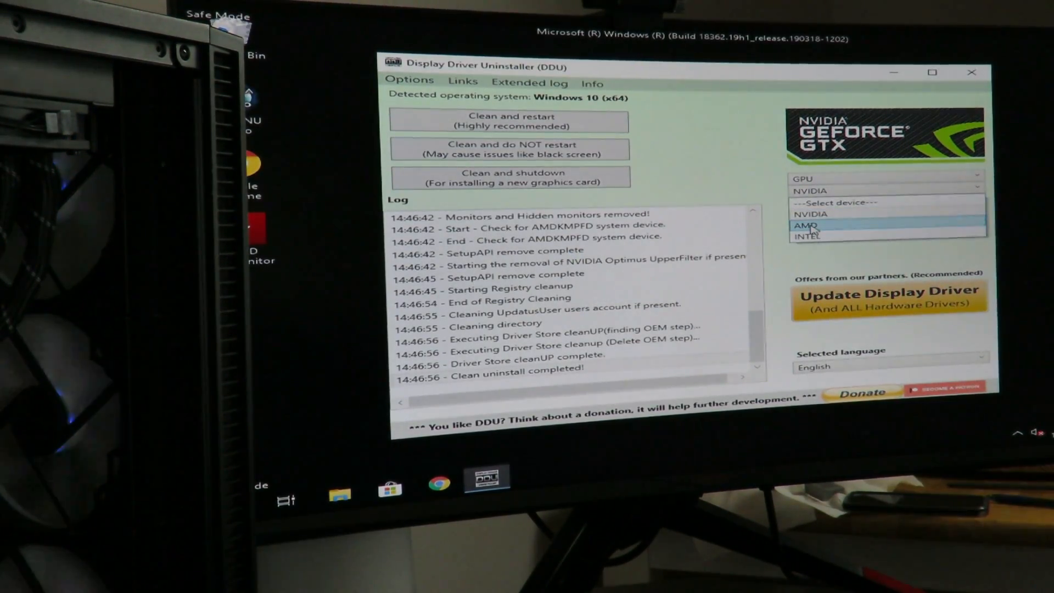
pyautogui.click(806, 225)
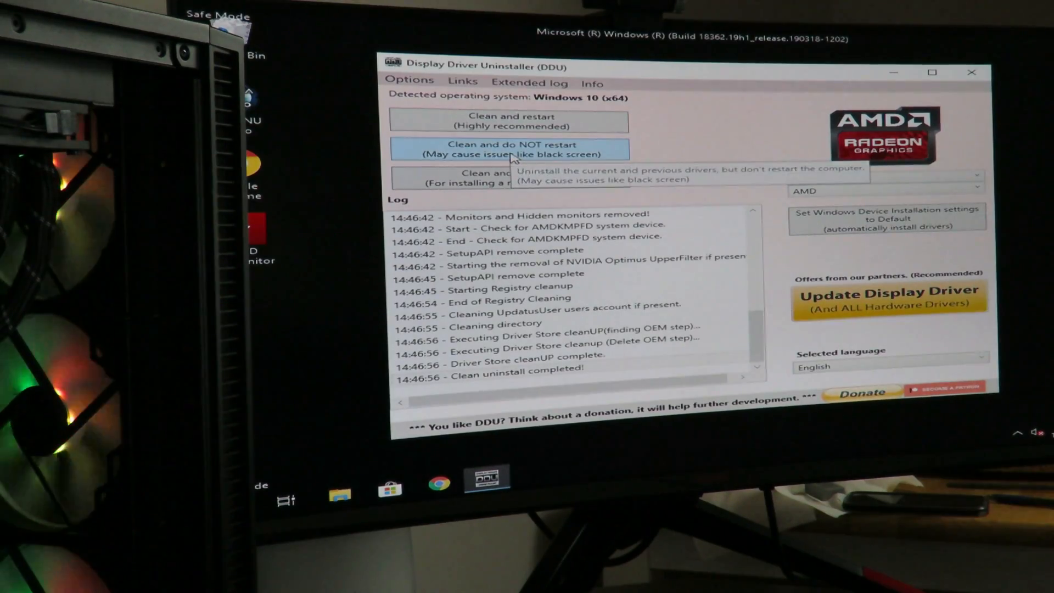
pyautogui.moveTo(511, 121)
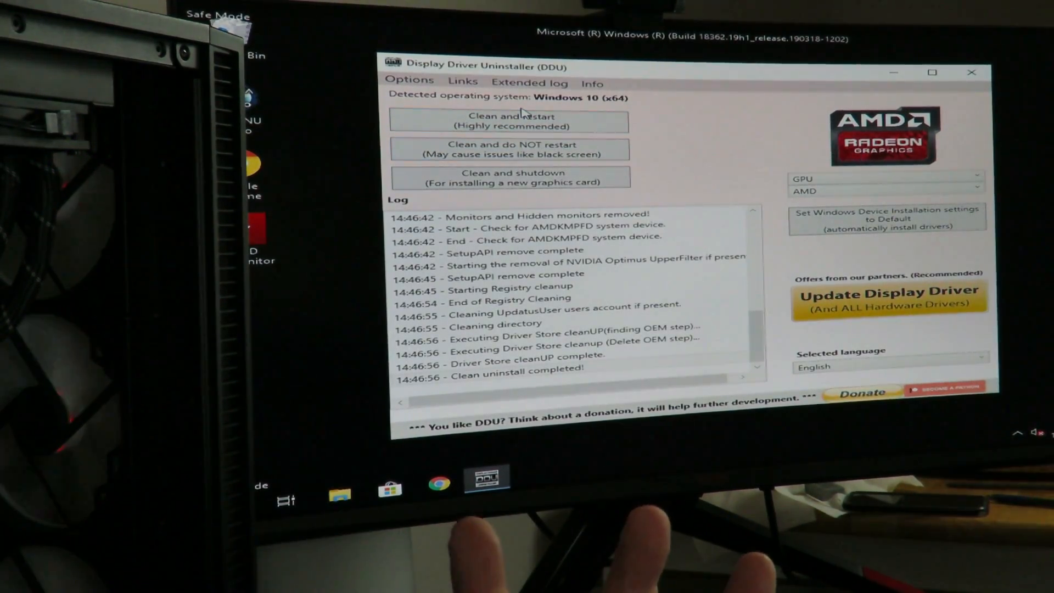
pyautogui.moveTo(511, 121)
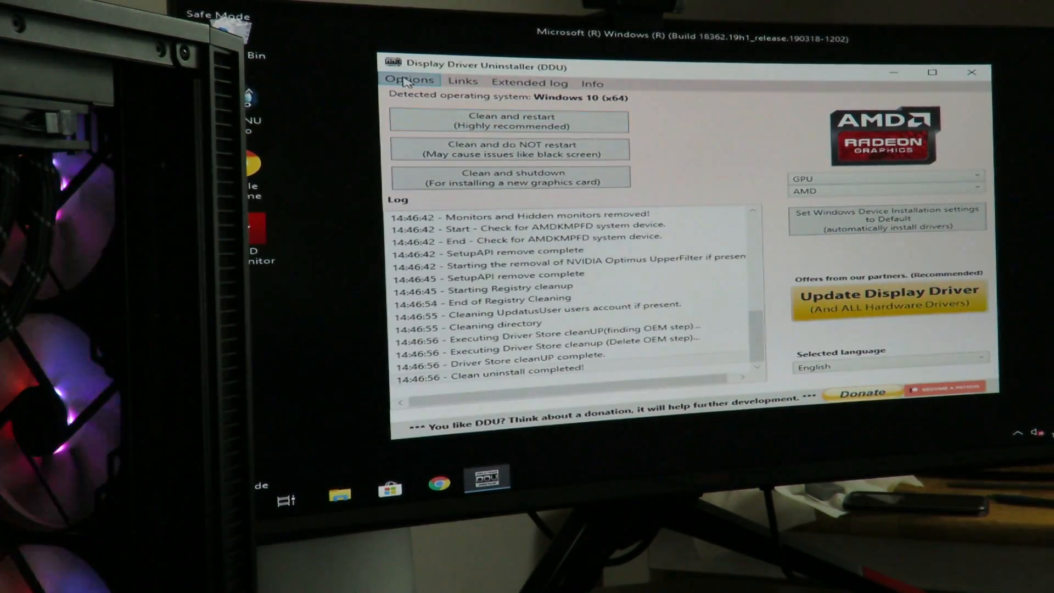
pyautogui.click(408, 80)
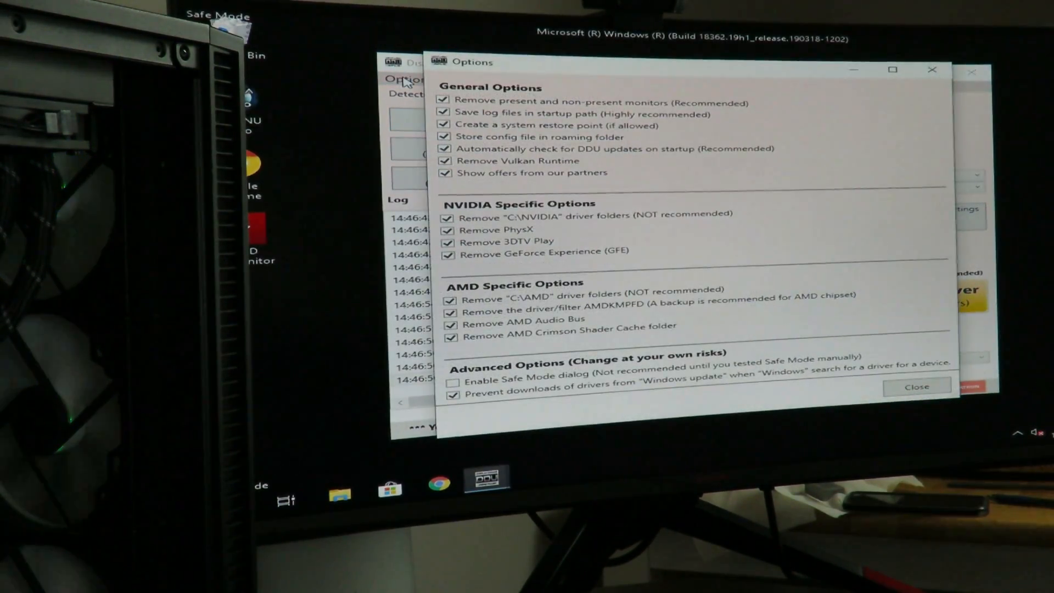
pyautogui.moveTo(484, 393)
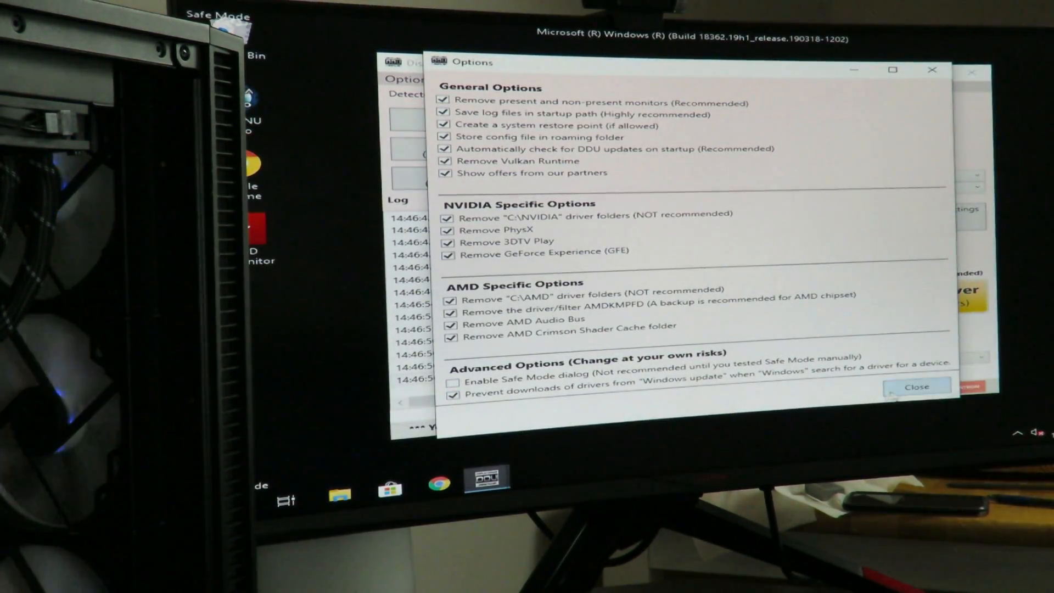
pyautogui.click(916, 386)
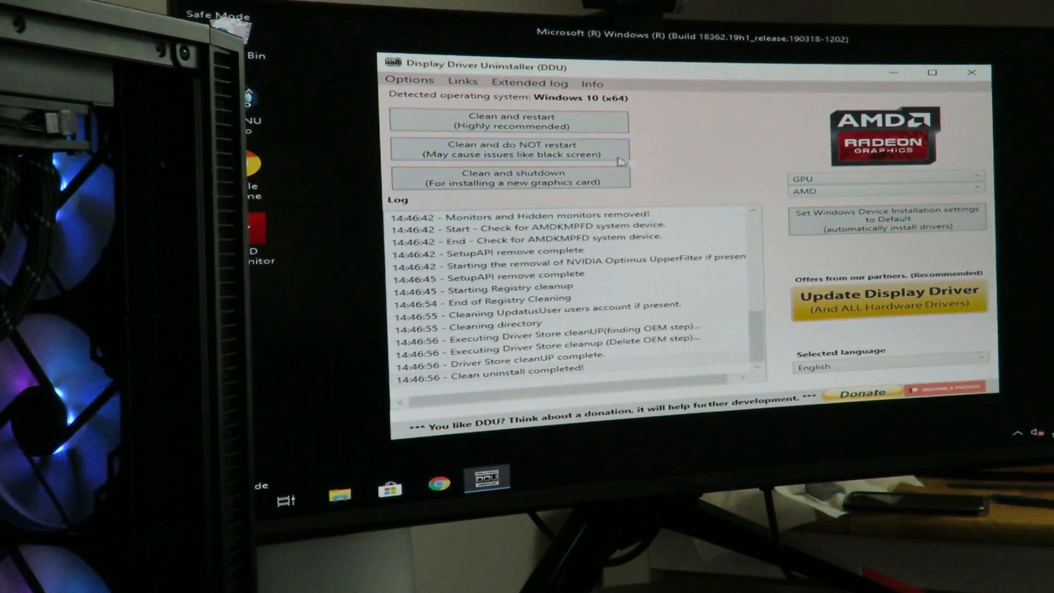
pyautogui.click(509, 121)
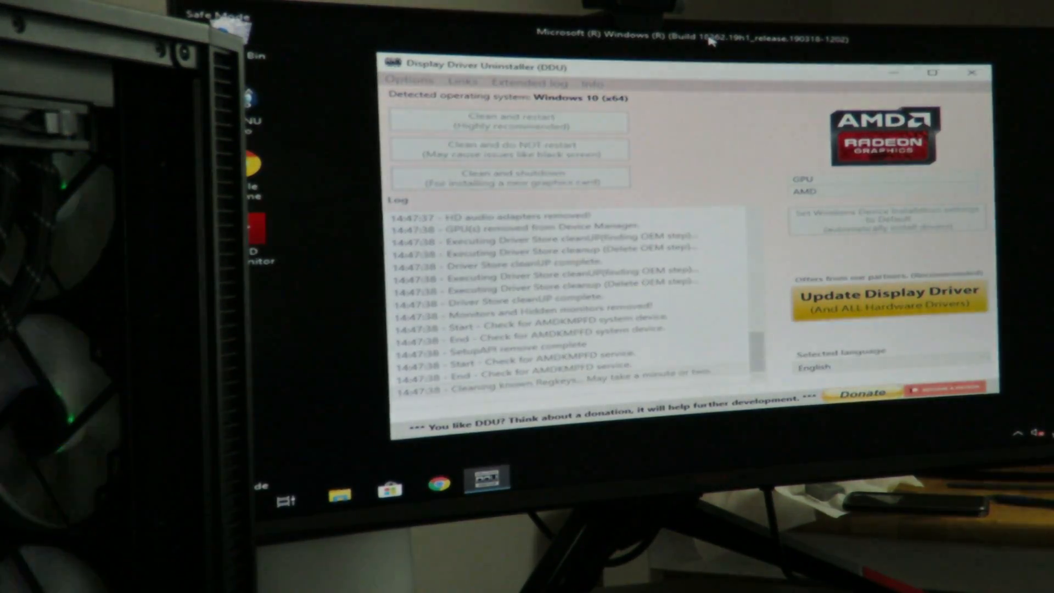
pyautogui.click(510, 121)
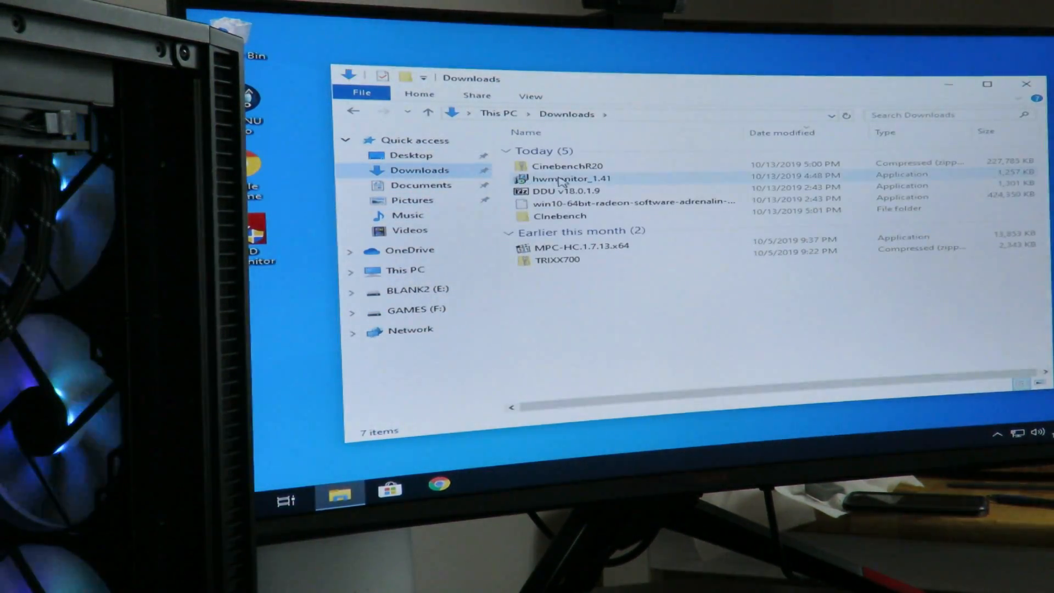
pyautogui.moveTo(632, 201)
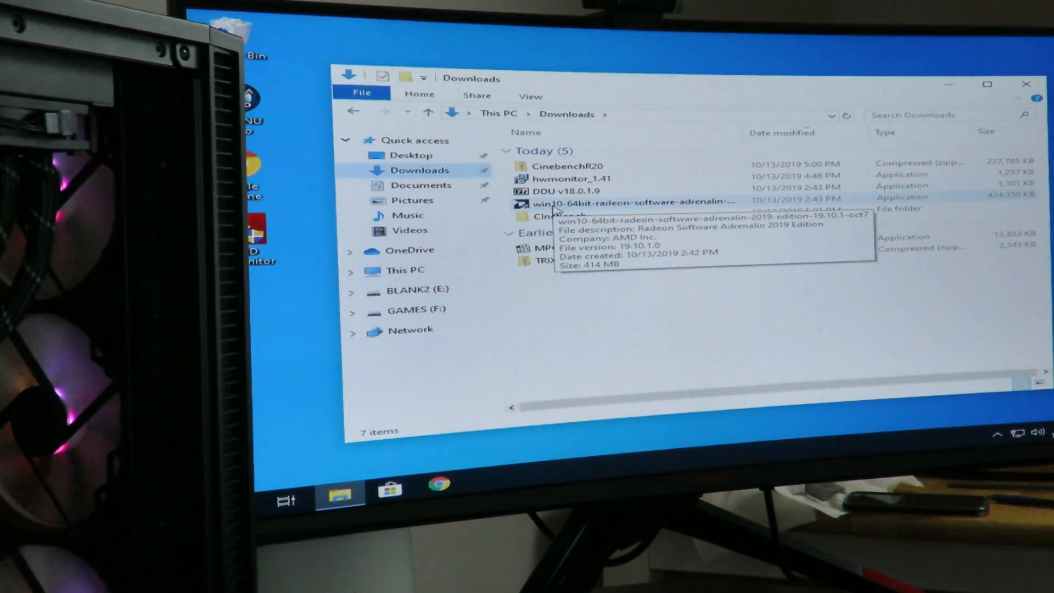
# Launch the win10-64bit Radeon Adrenalin installer from Downloads and extract it to the default folder.
pyautogui.click(633, 201)
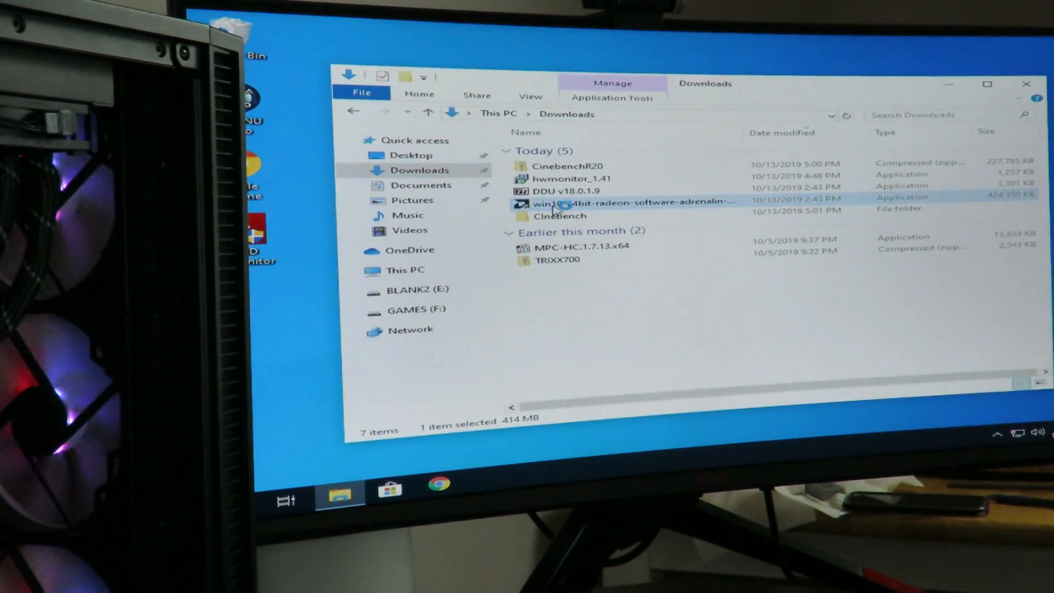
pyautogui.doubleClick(633, 203)
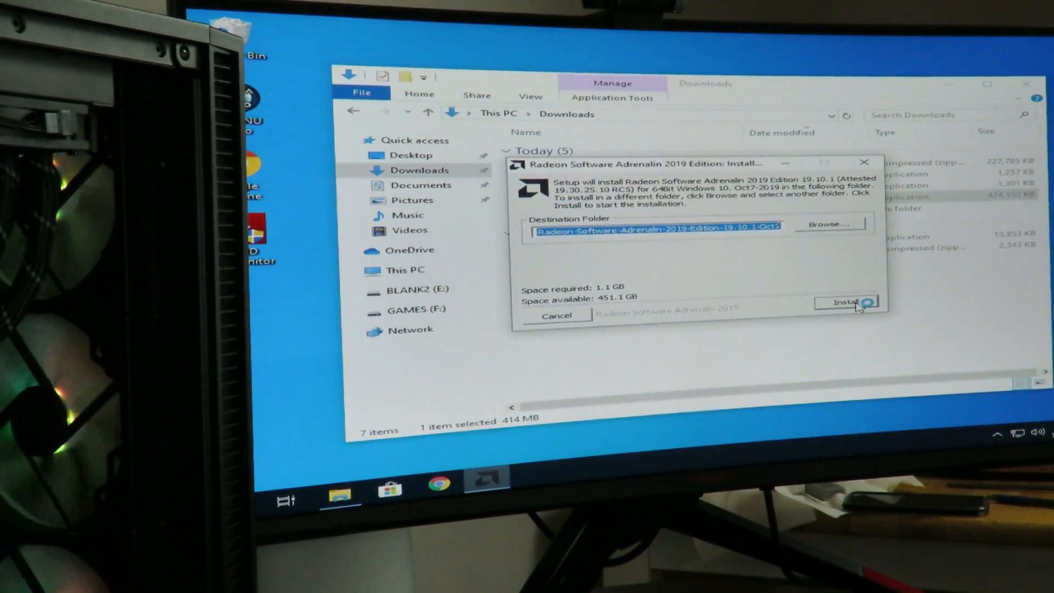
pyautogui.click(846, 302)
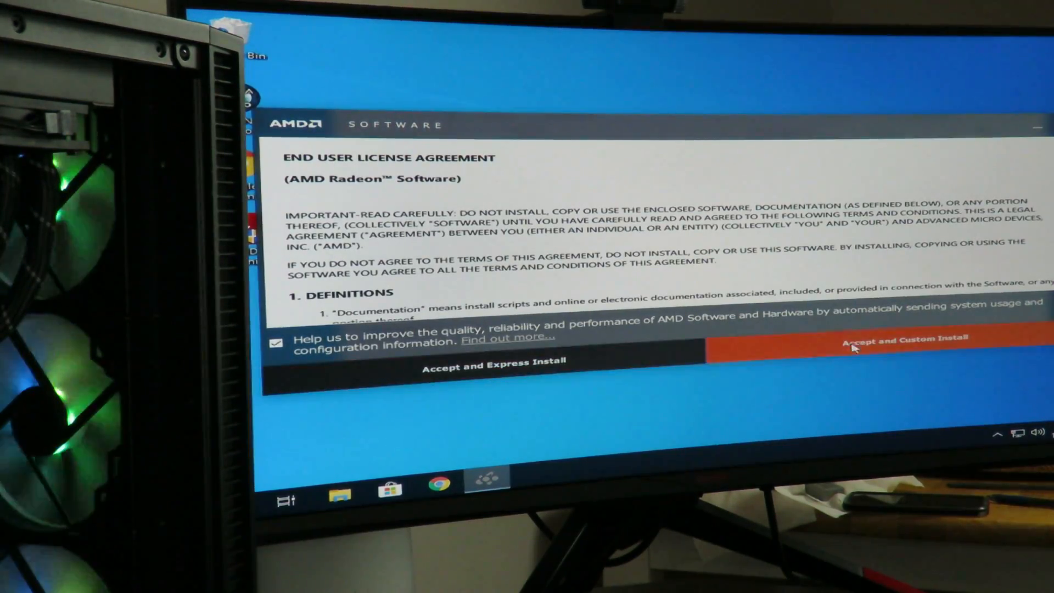
# Accept the license with Custom Install and install the listed AMD components.
pyautogui.click(900, 340)
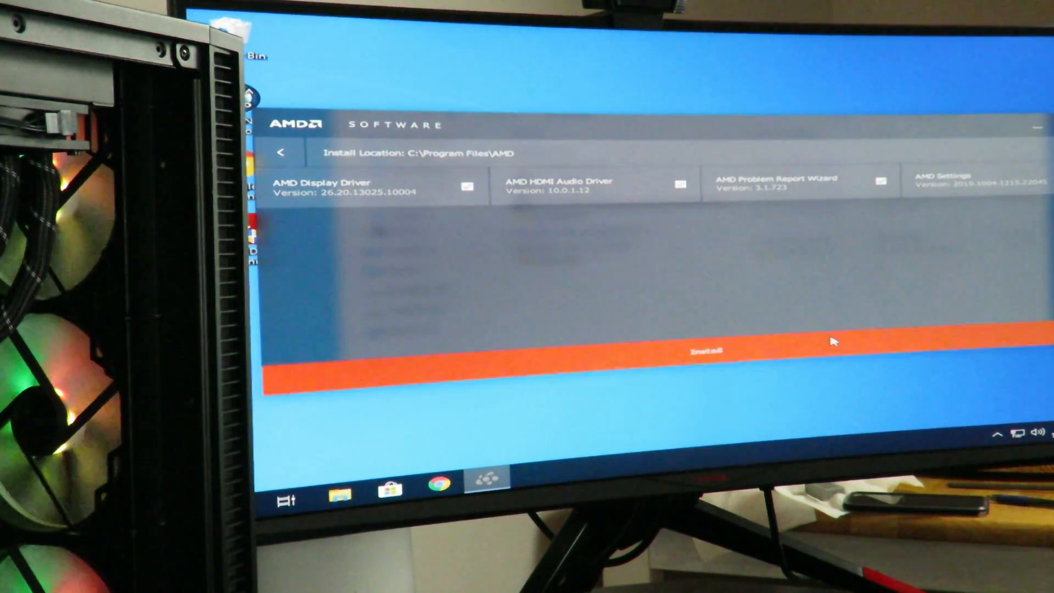
pyautogui.click(707, 353)
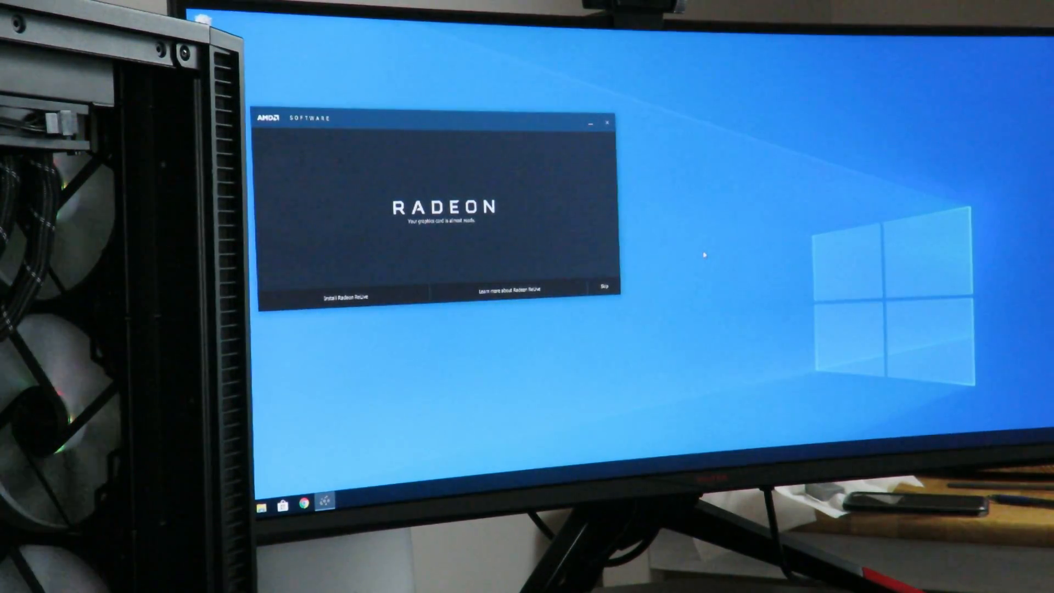
pyautogui.moveTo(339, 289)
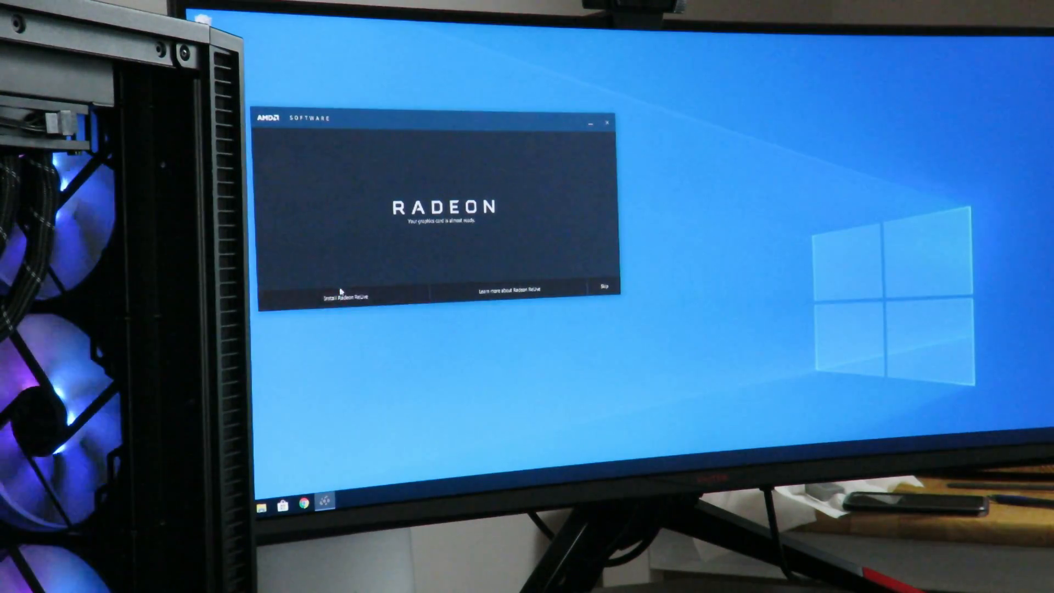
# Skip the Radeon ReLive offer to reach the installed confirmation with Restart Now.
pyautogui.click(343, 298)
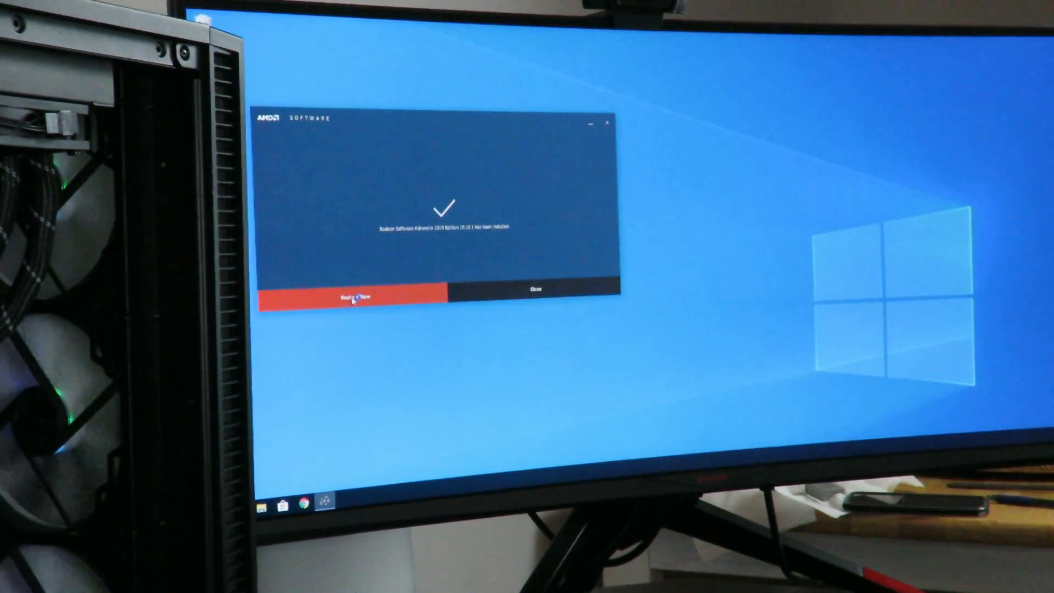
pyautogui.moveTo(355, 298)
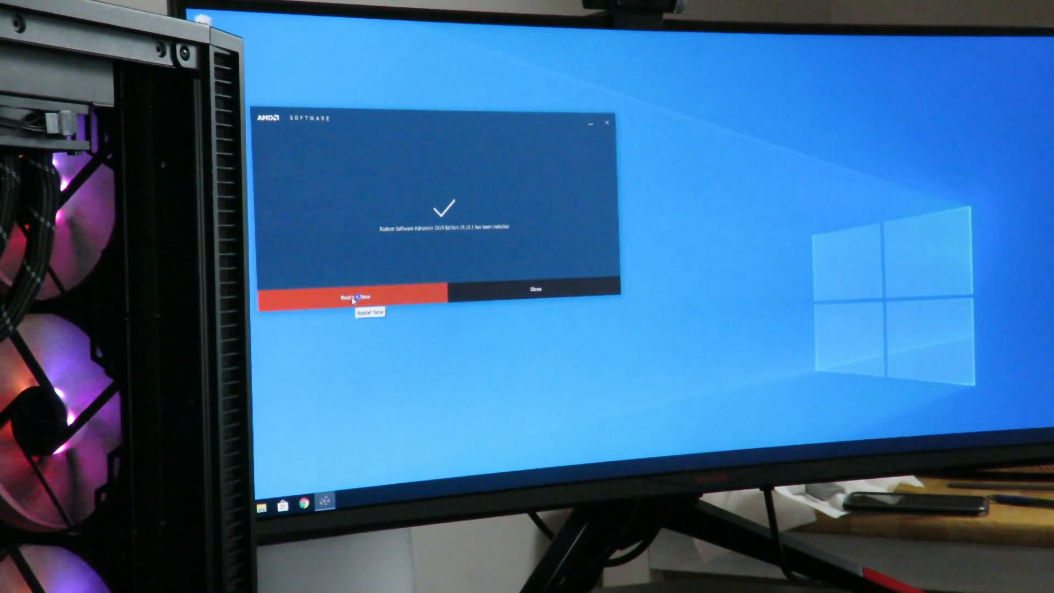